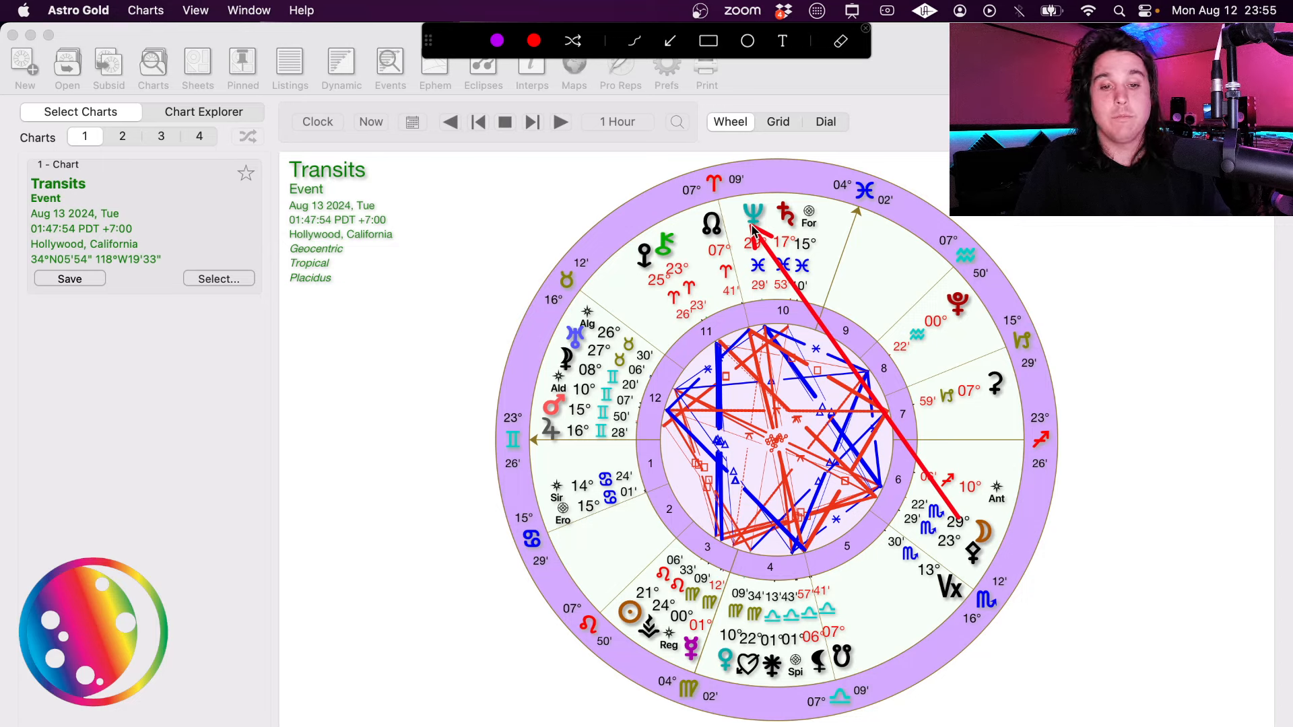
Step: Dismiss the drawn markup and step the Hollywood transits forward three hours to 05:47:54 PDT
click(864, 28)
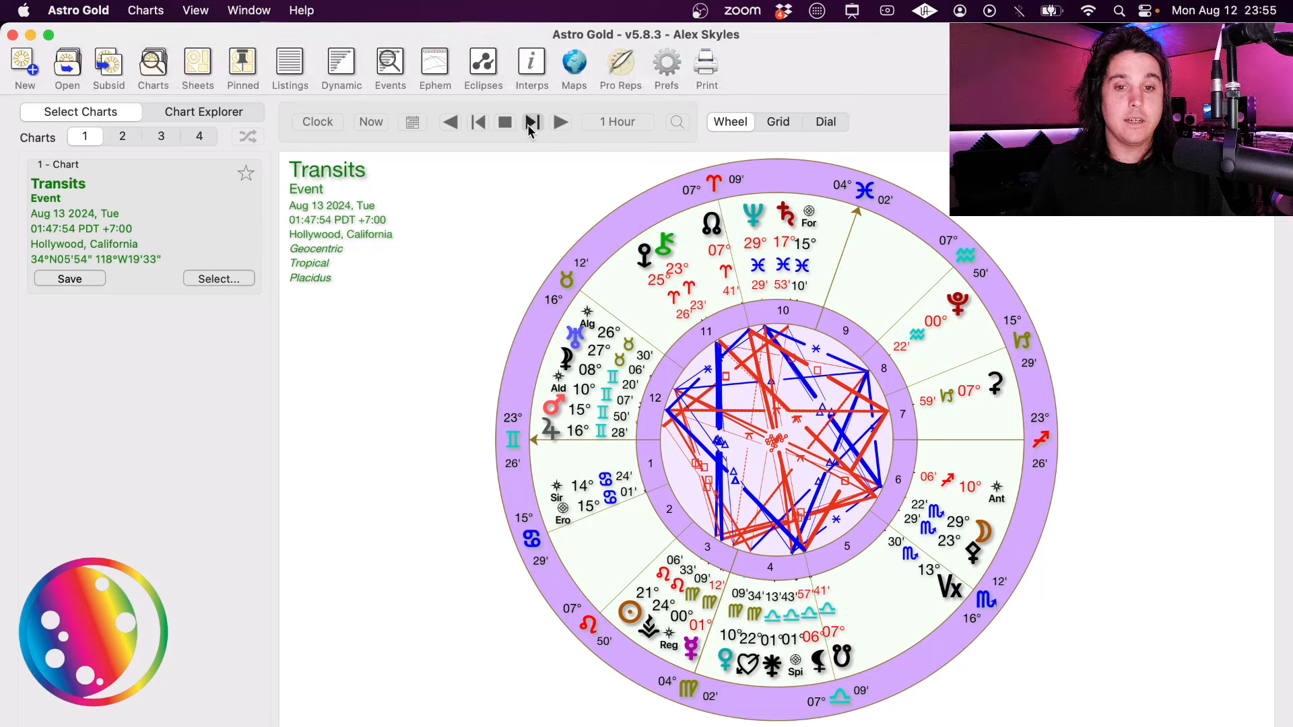
click(532, 122)
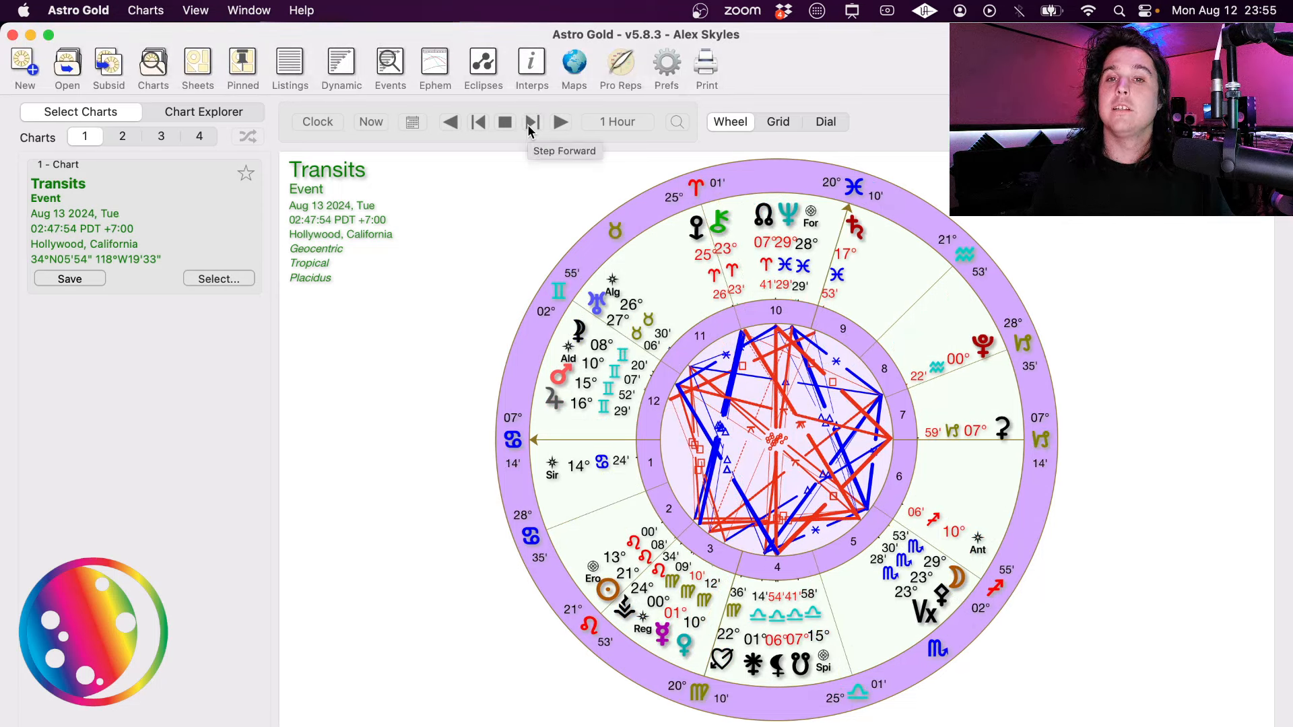
click(532, 122)
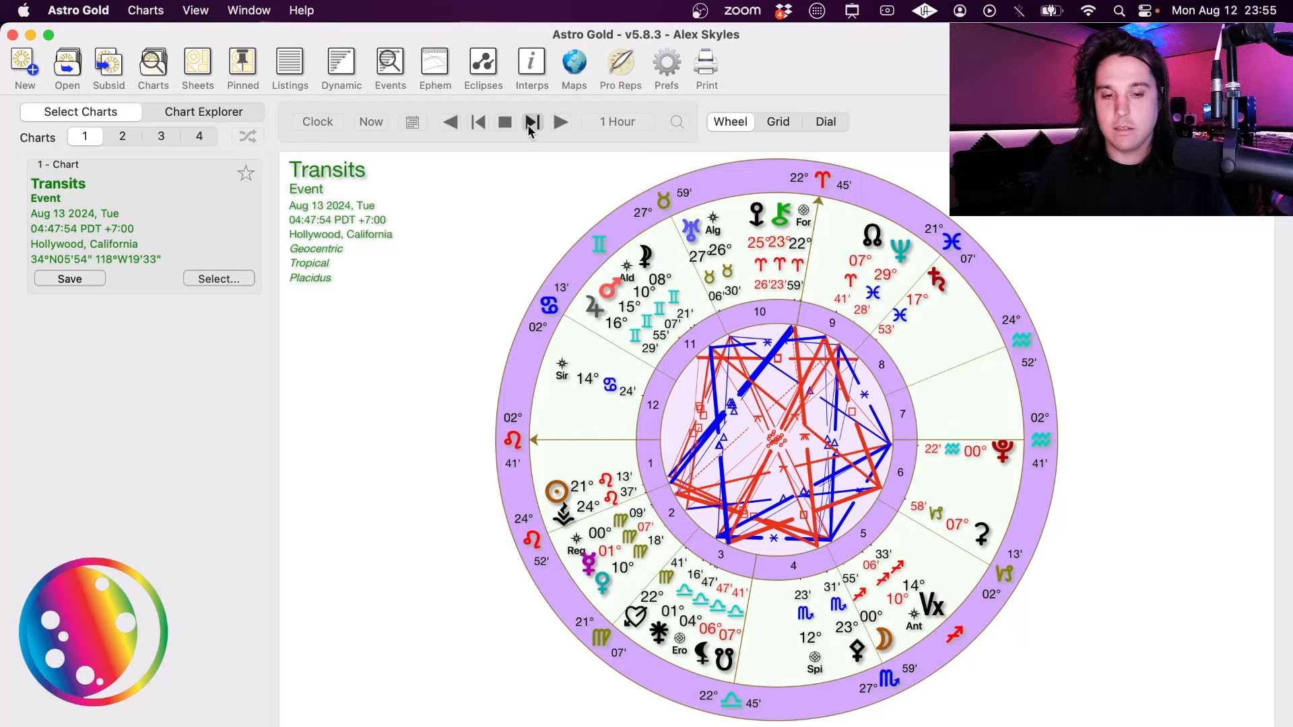
click(532, 122)
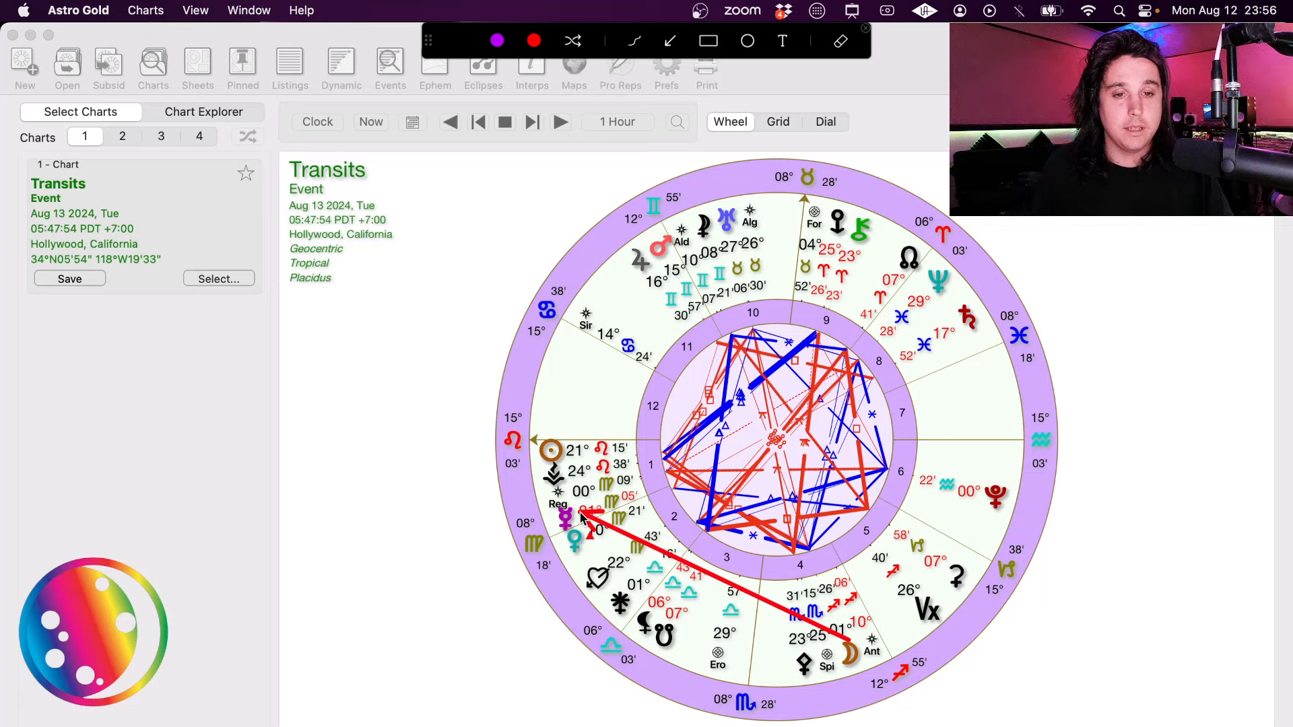
mouse_move(581, 516)
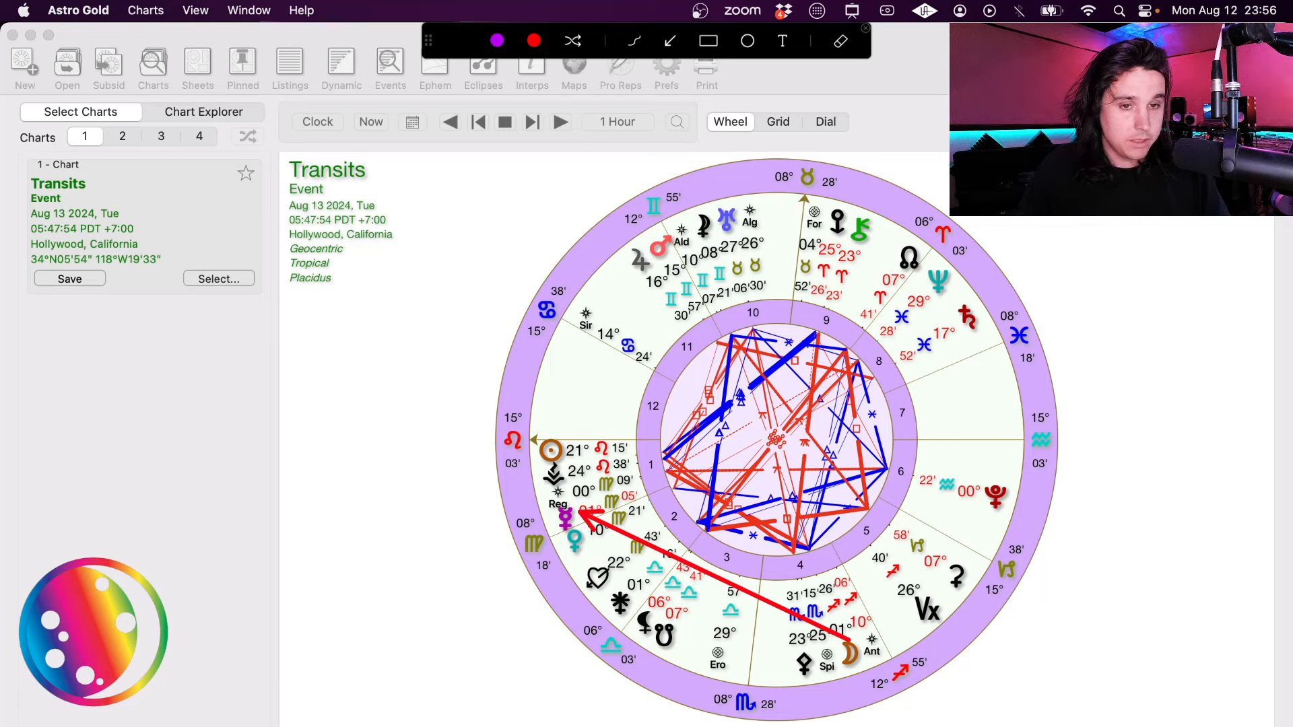
mouse_move(466, 652)
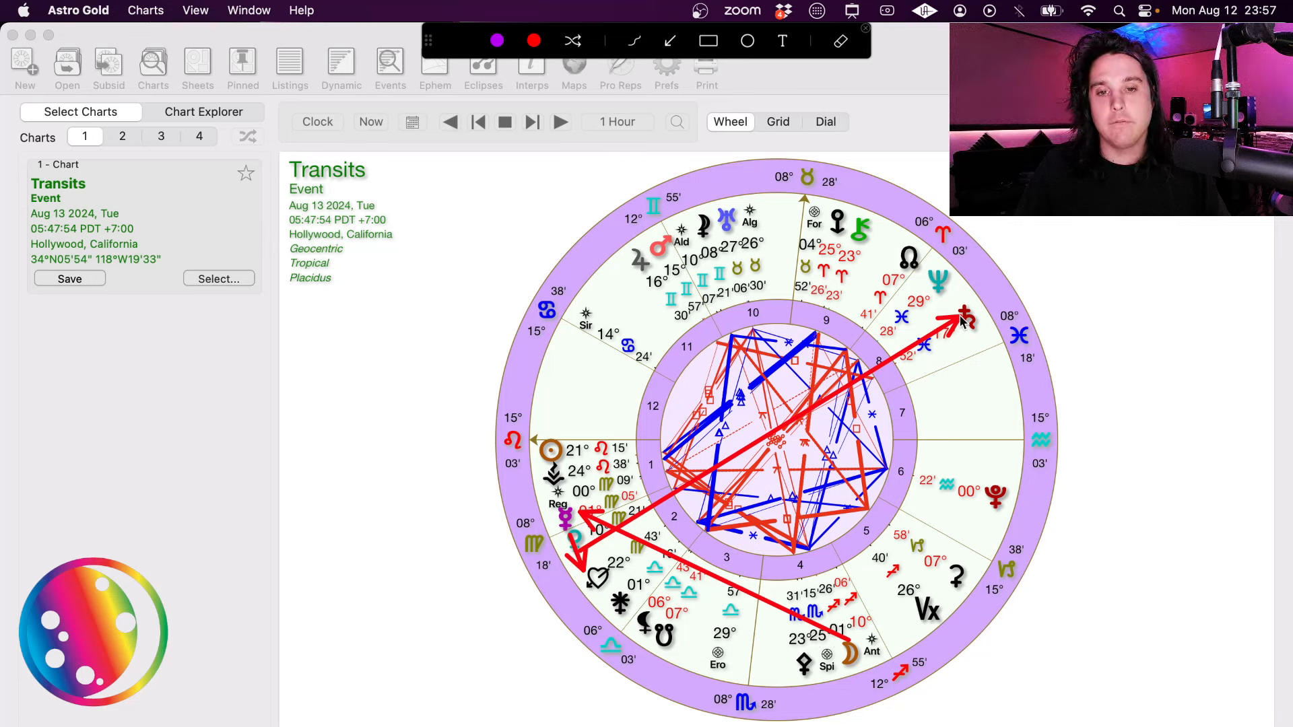
mouse_move(695, 542)
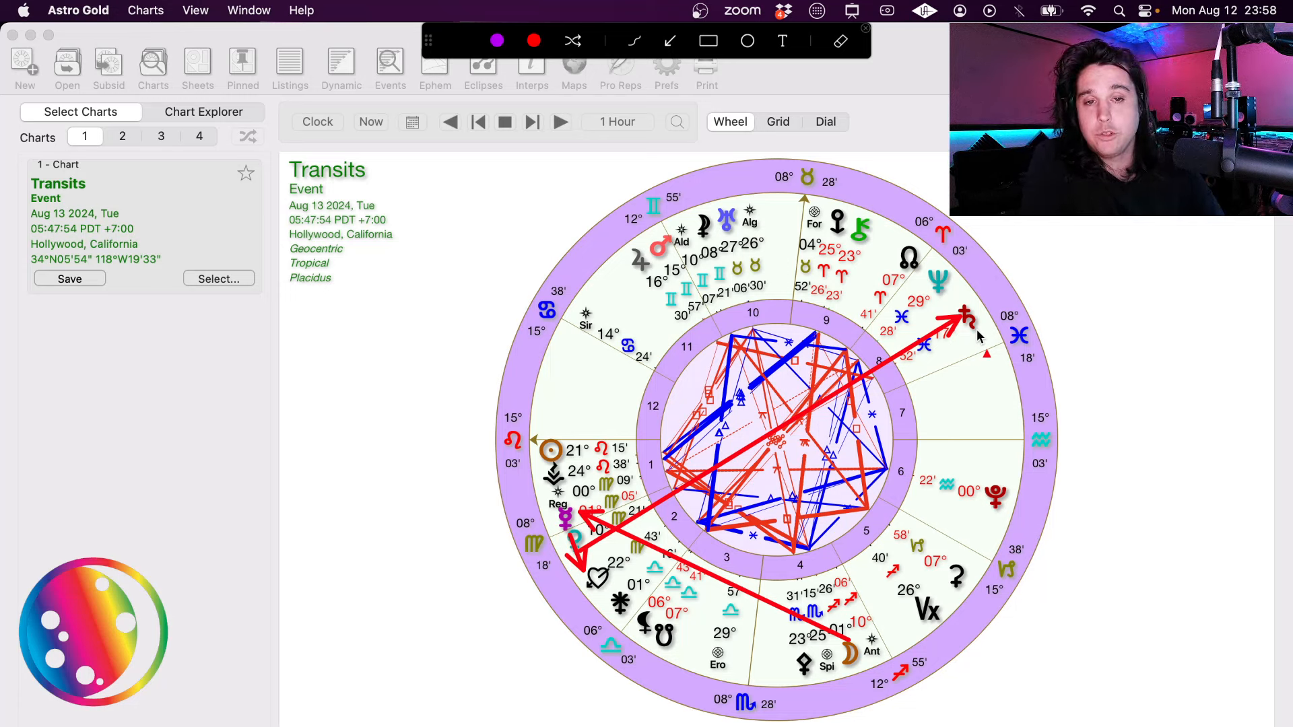
mouse_move(695, 229)
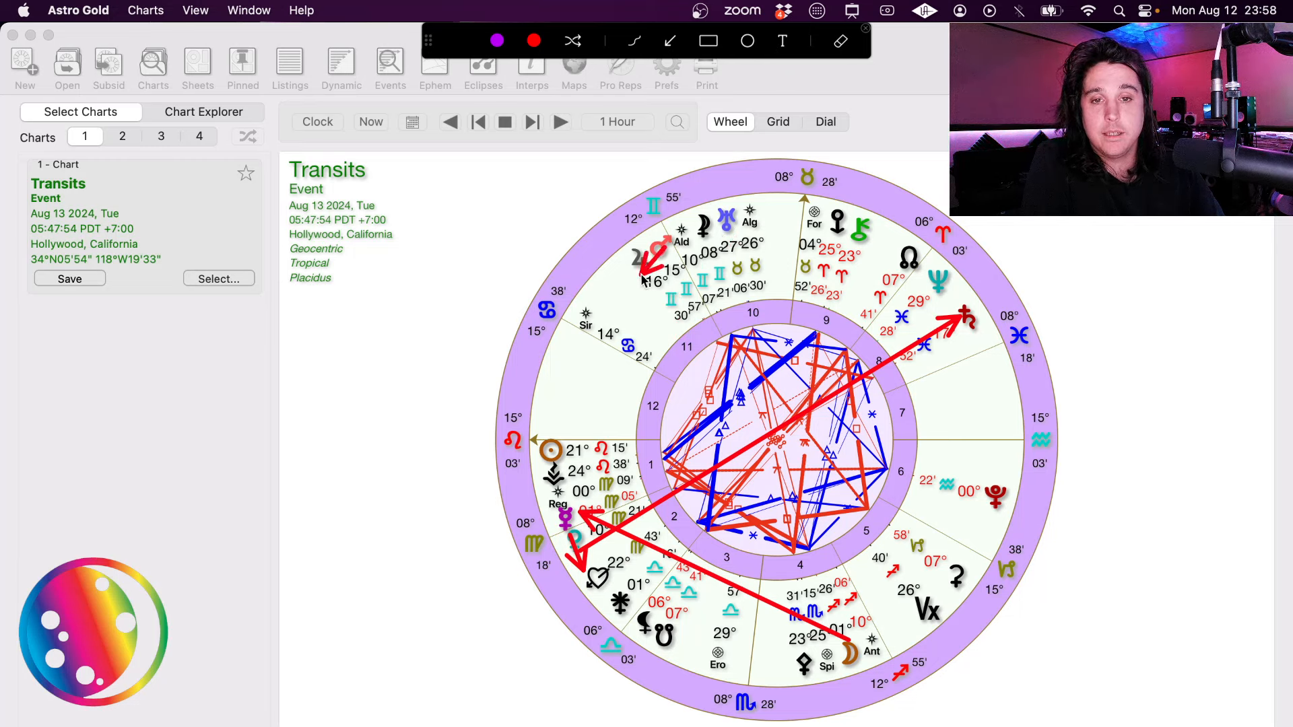
mouse_move(649, 276)
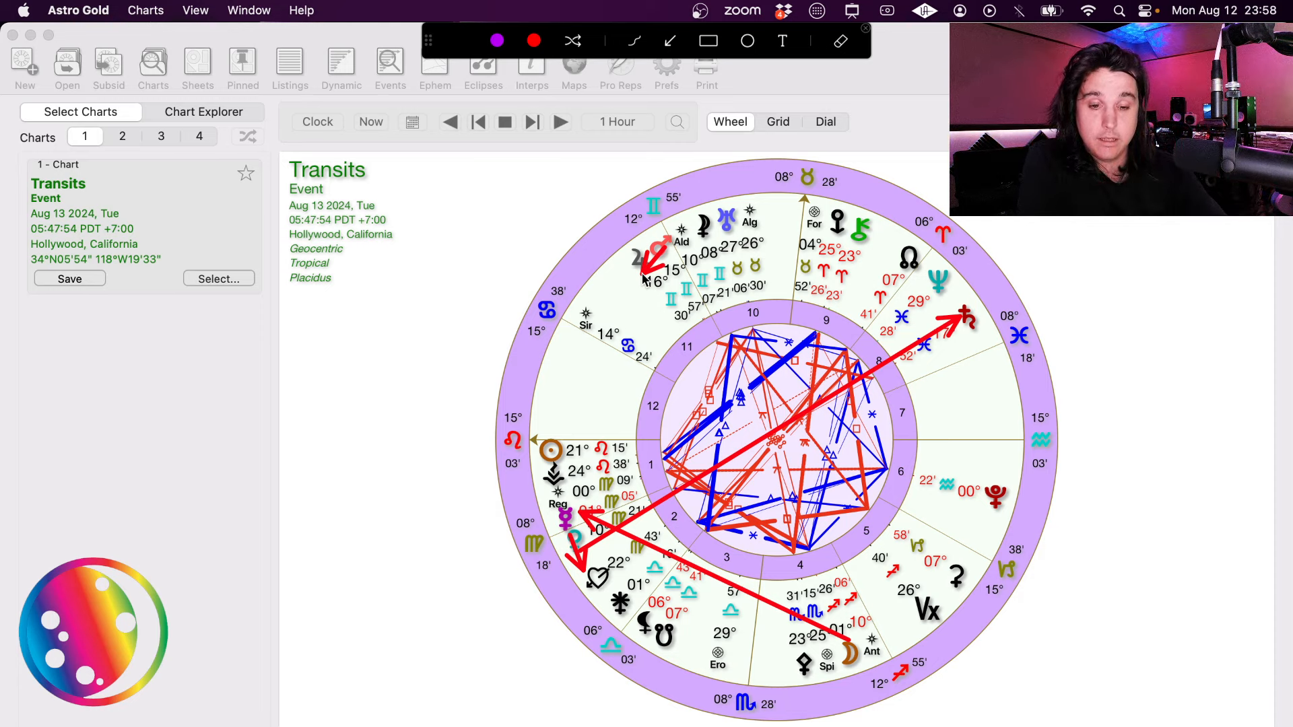
mouse_move(831, 307)
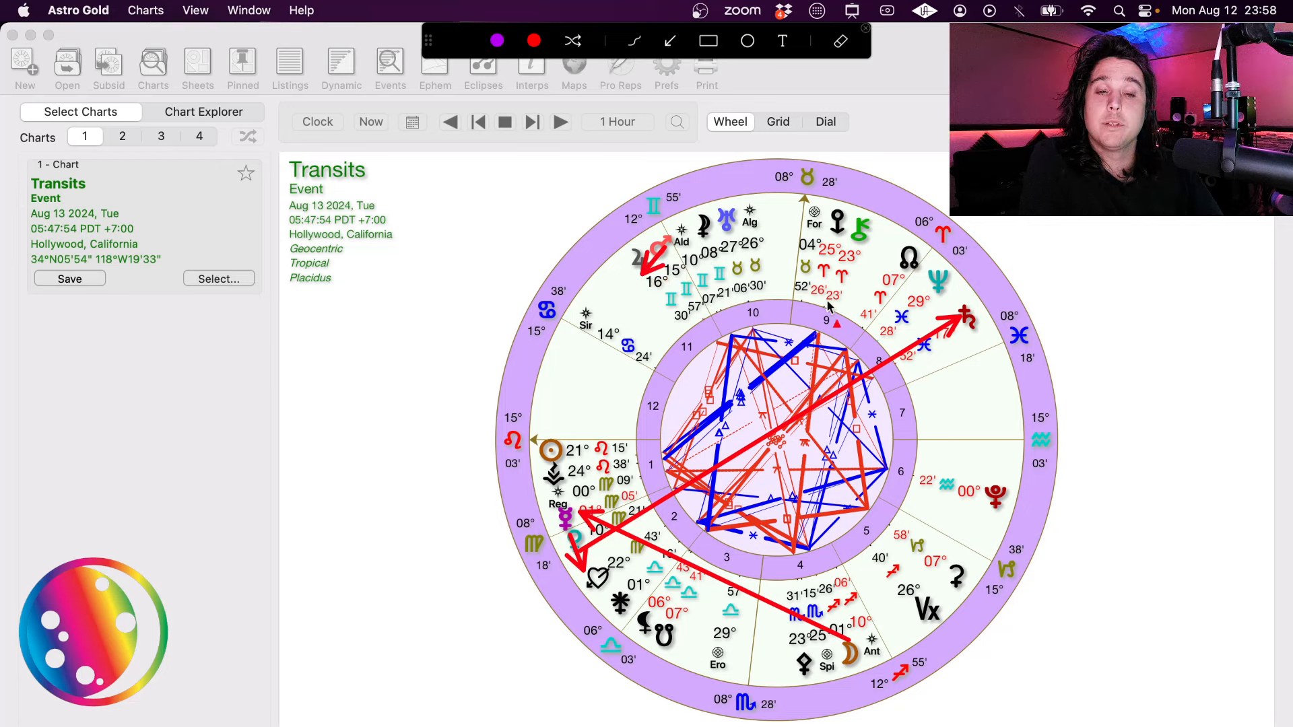
mouse_move(418, 261)
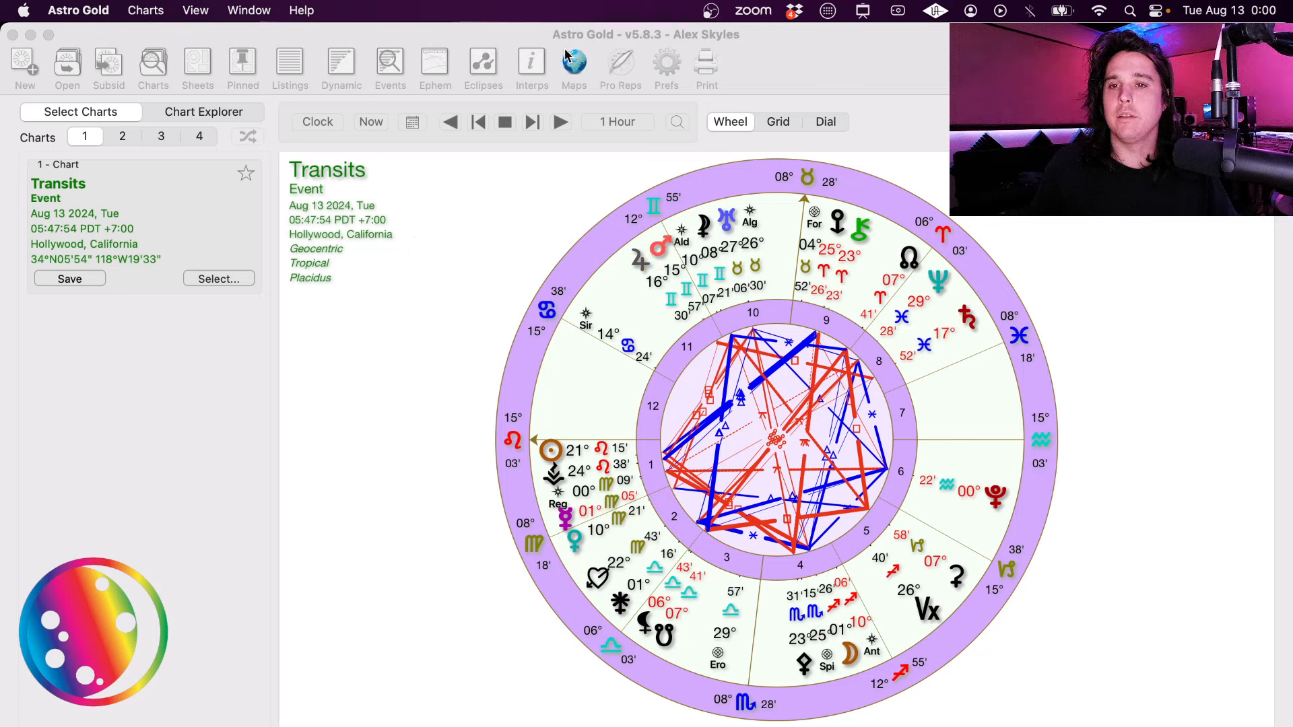
Step: Step the transits forward to 18:47, then back one hour to land on 17:47:54 PDT
click(532, 123)
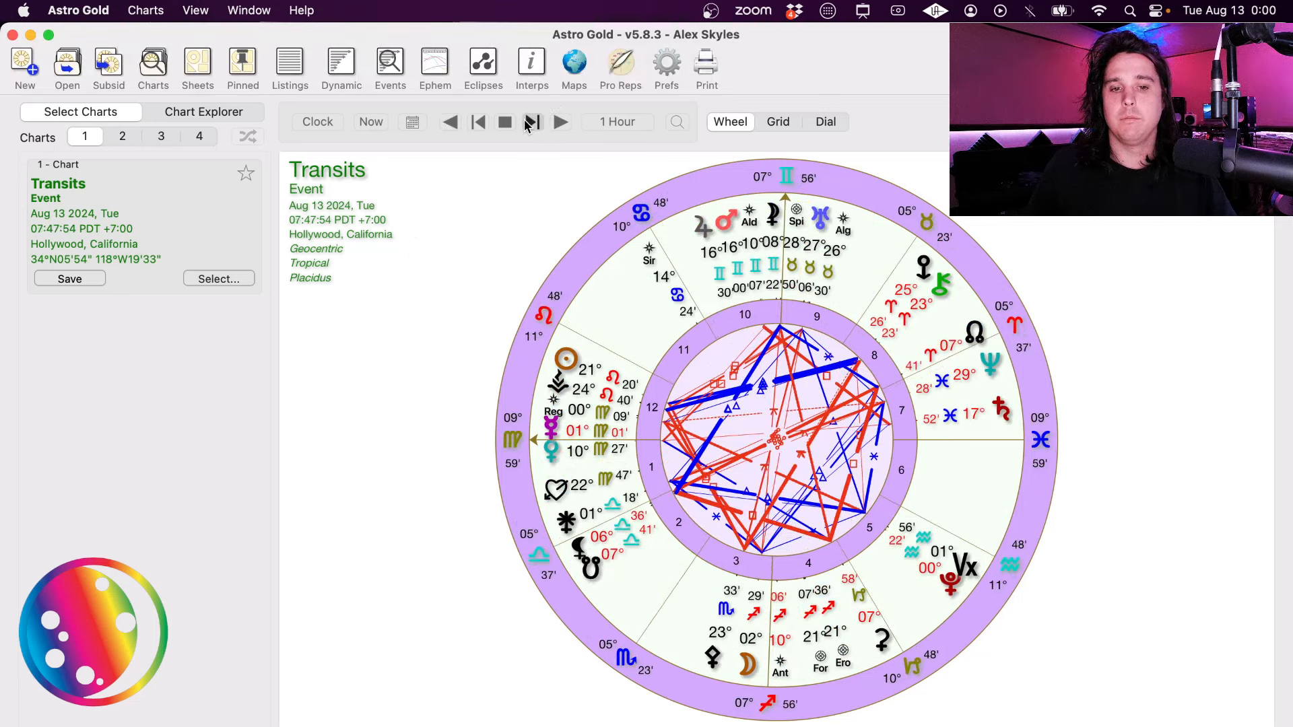
click(560, 123)
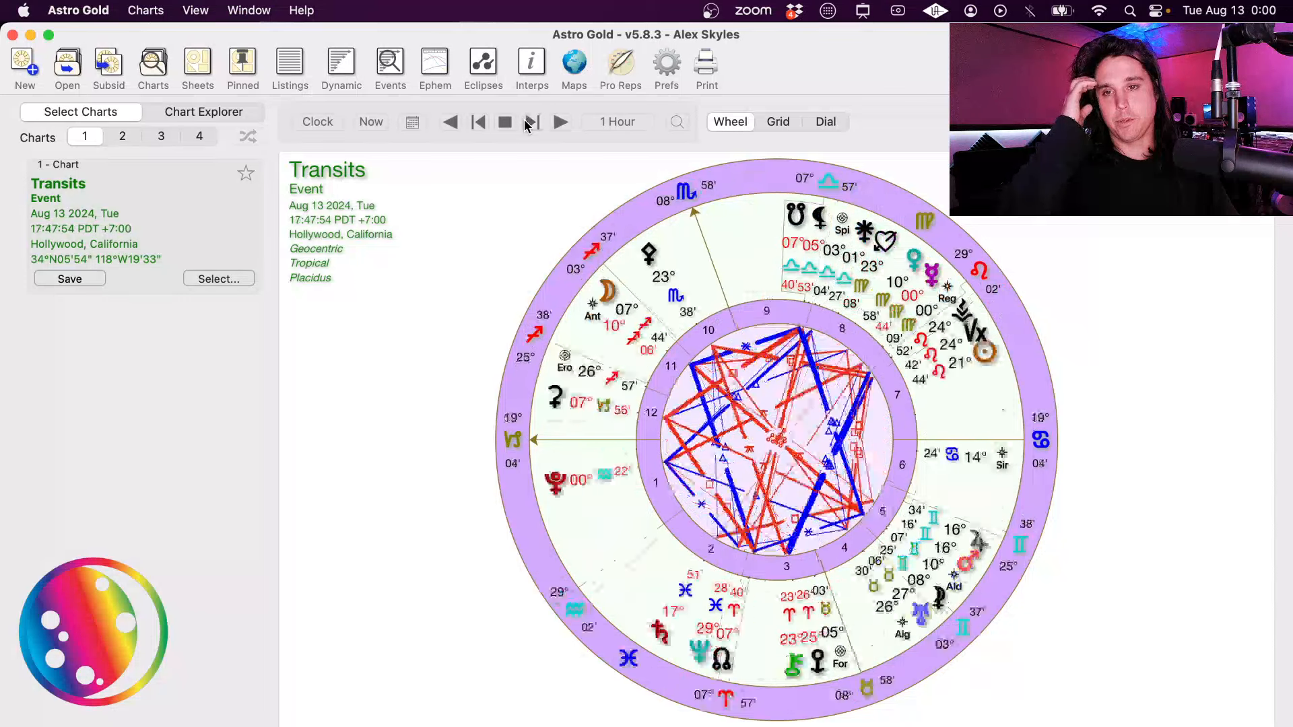
click(560, 123)
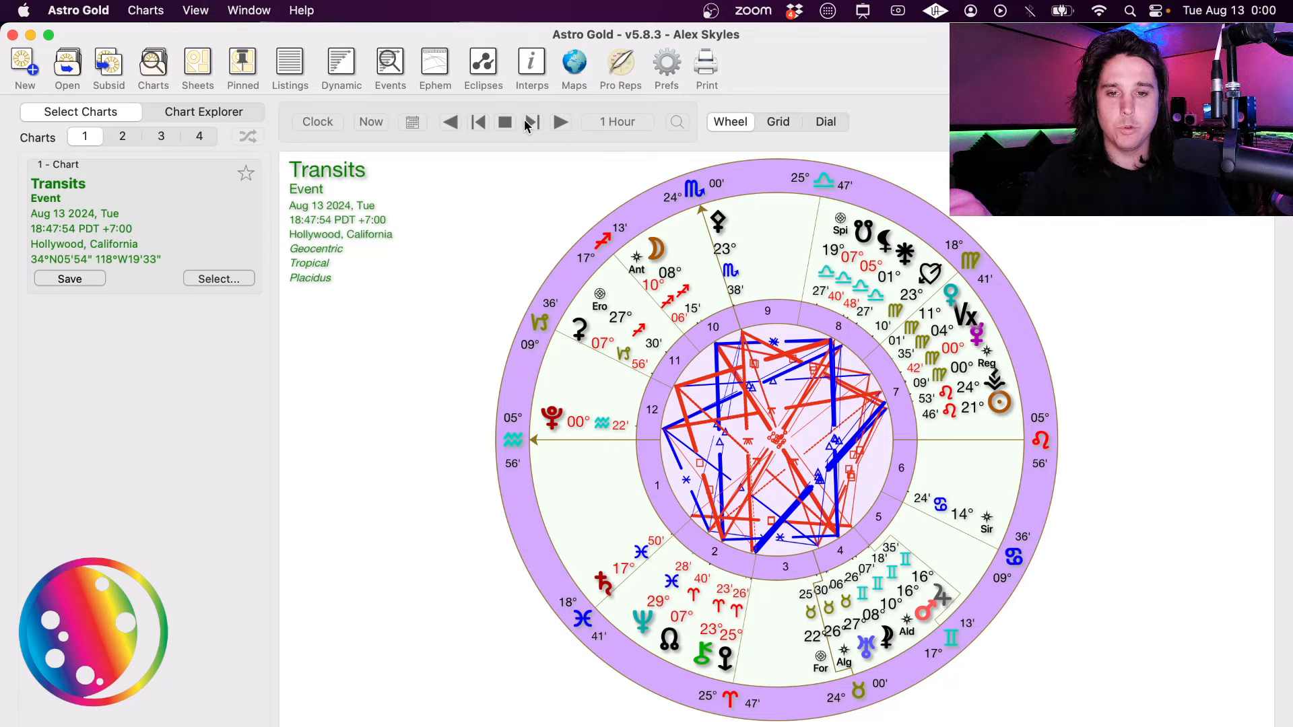
click(450, 122)
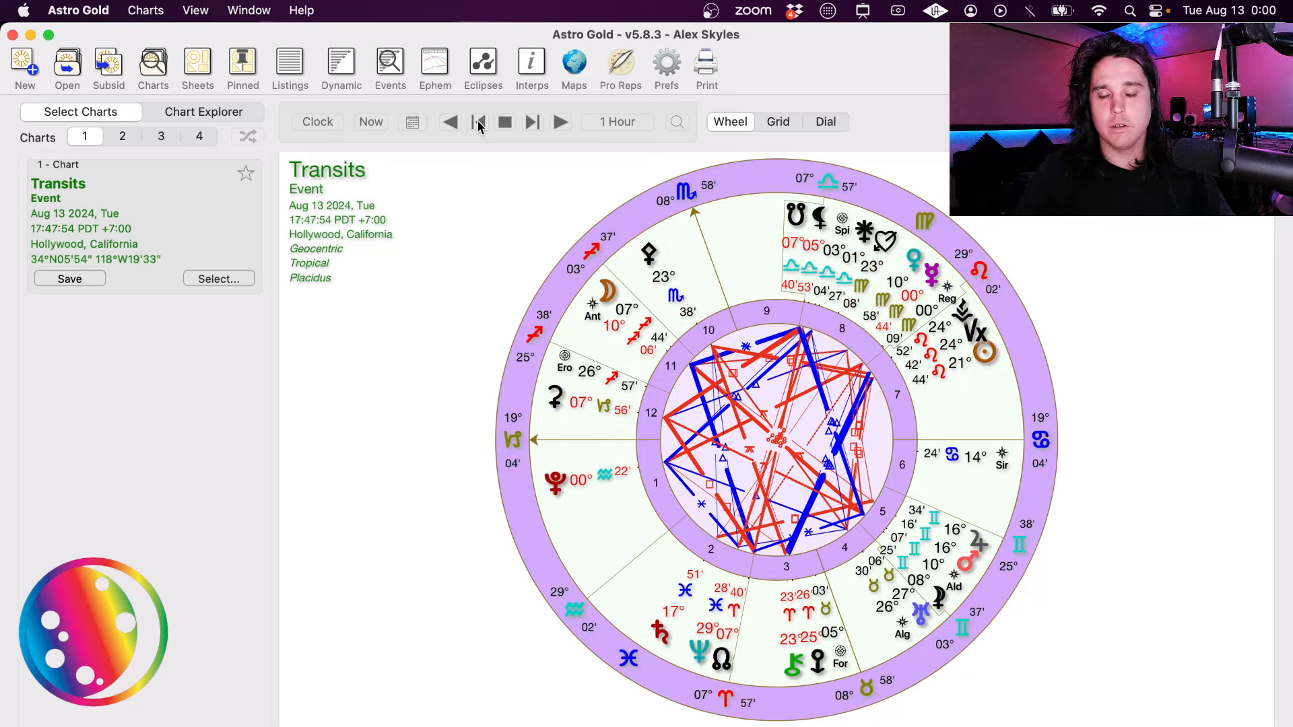
mouse_move(470, 132)
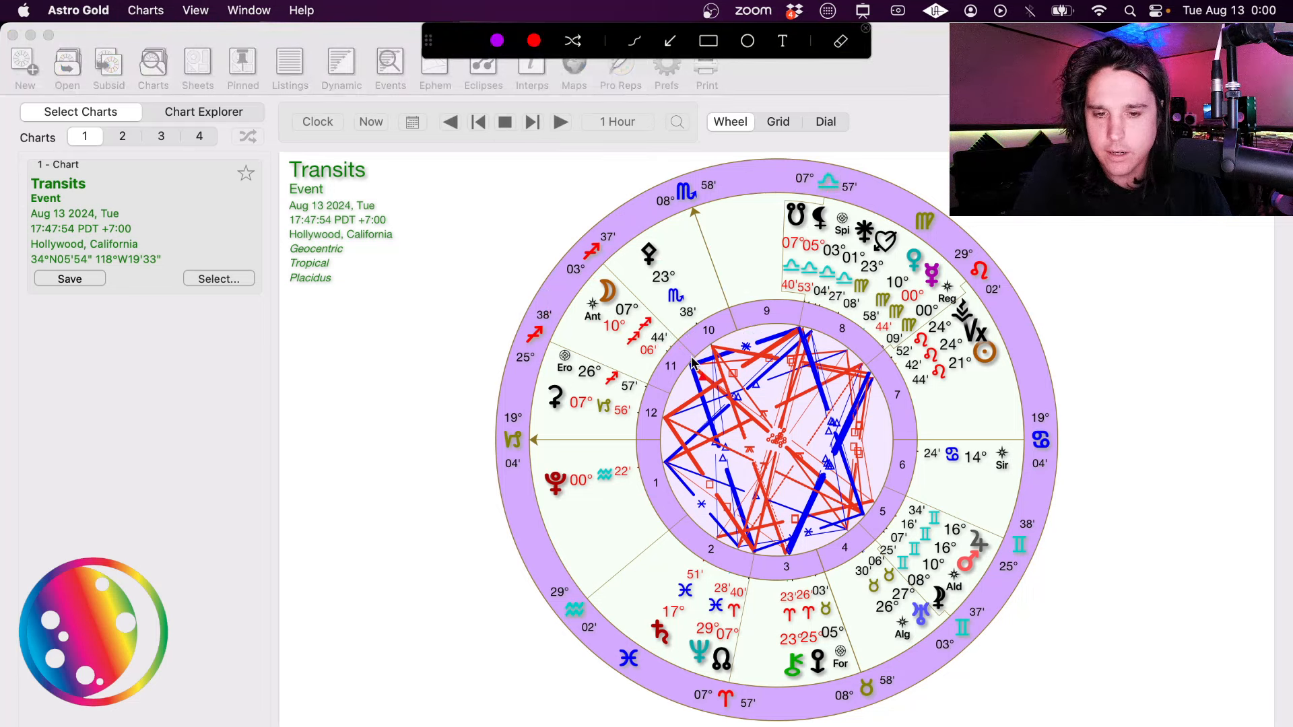
mouse_move(644, 296)
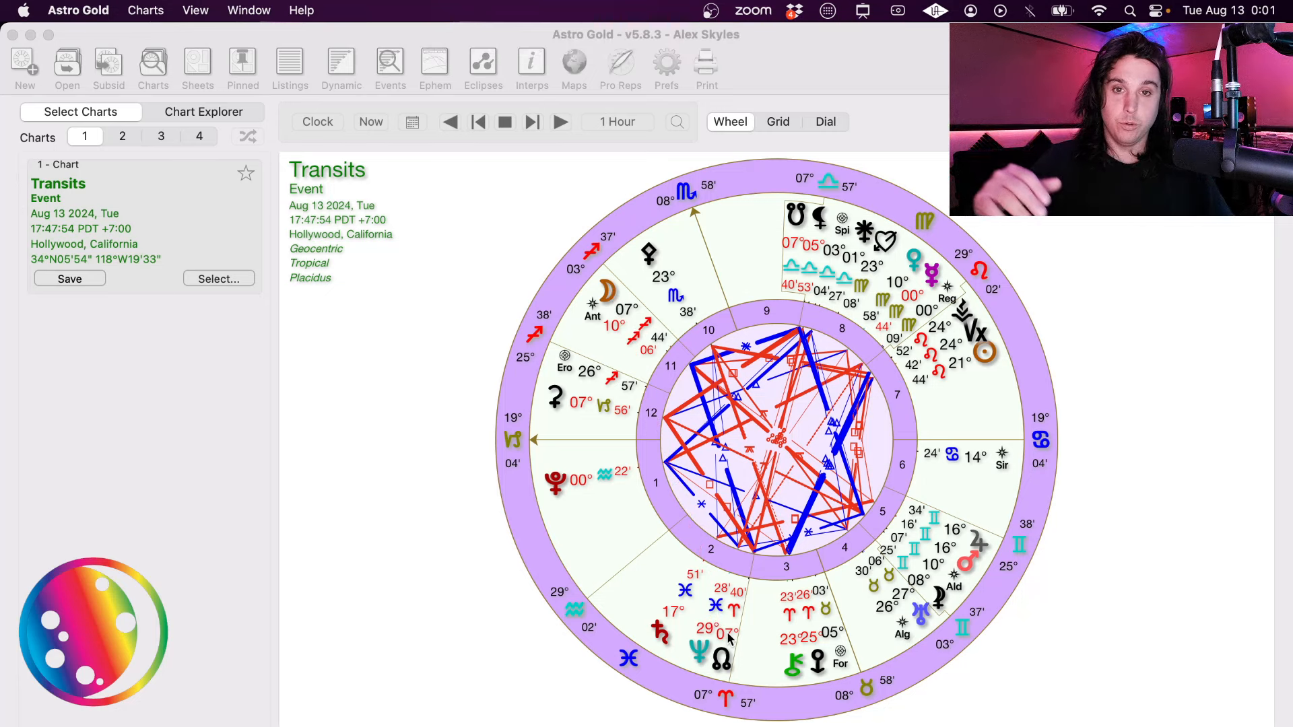
Step: Step the transits forward four hours, rolling past midnight to Aug 14 at 00:47:54 PDT
click(534, 123)
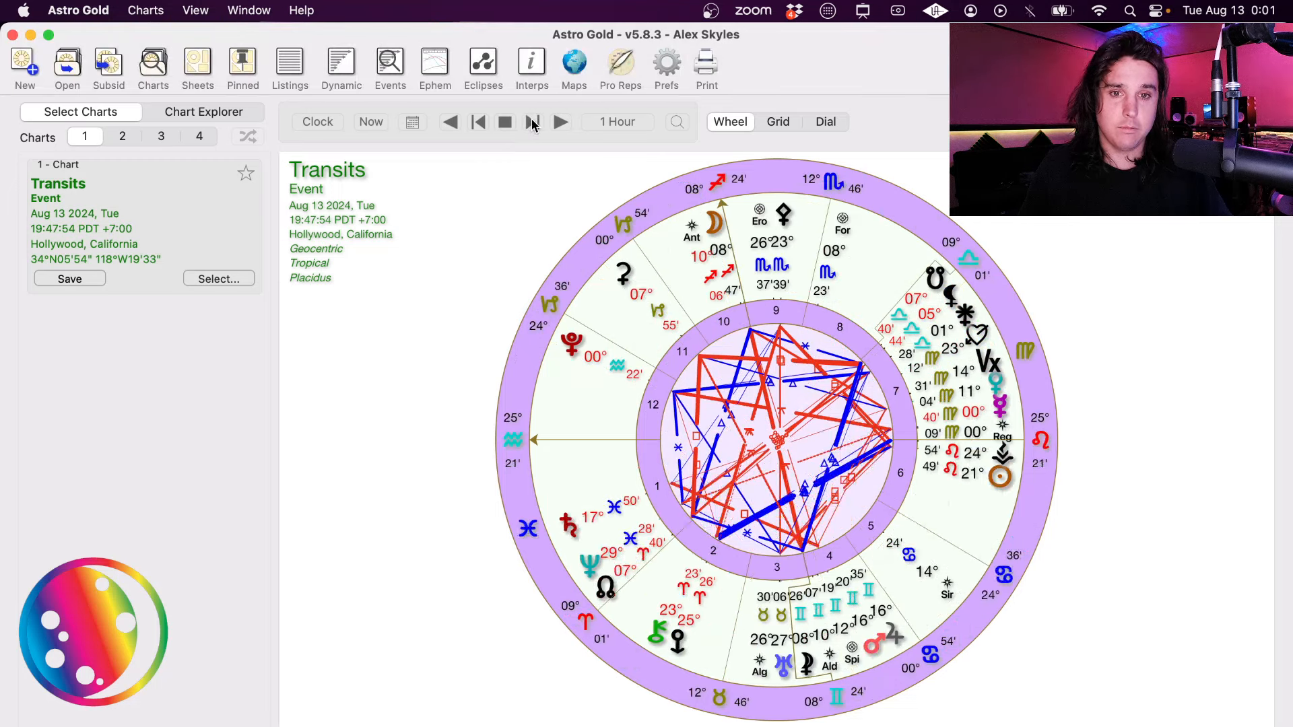
click(560, 122)
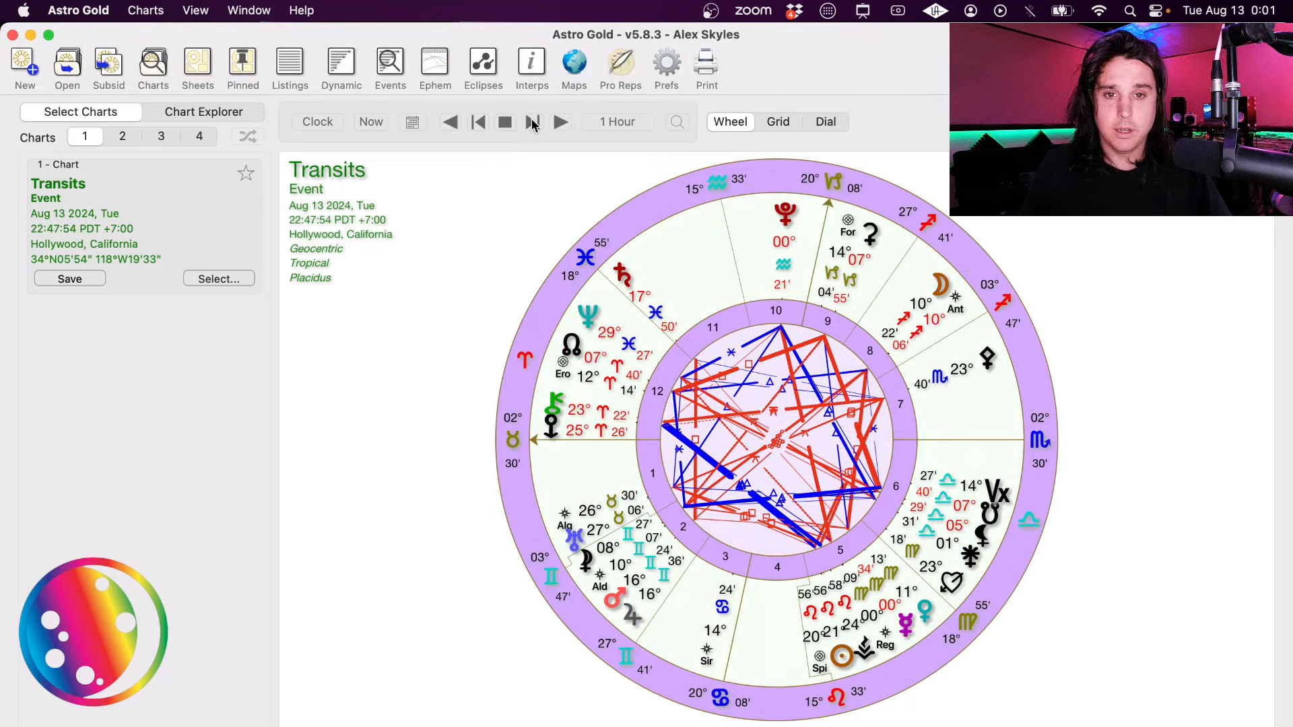
click(560, 123)
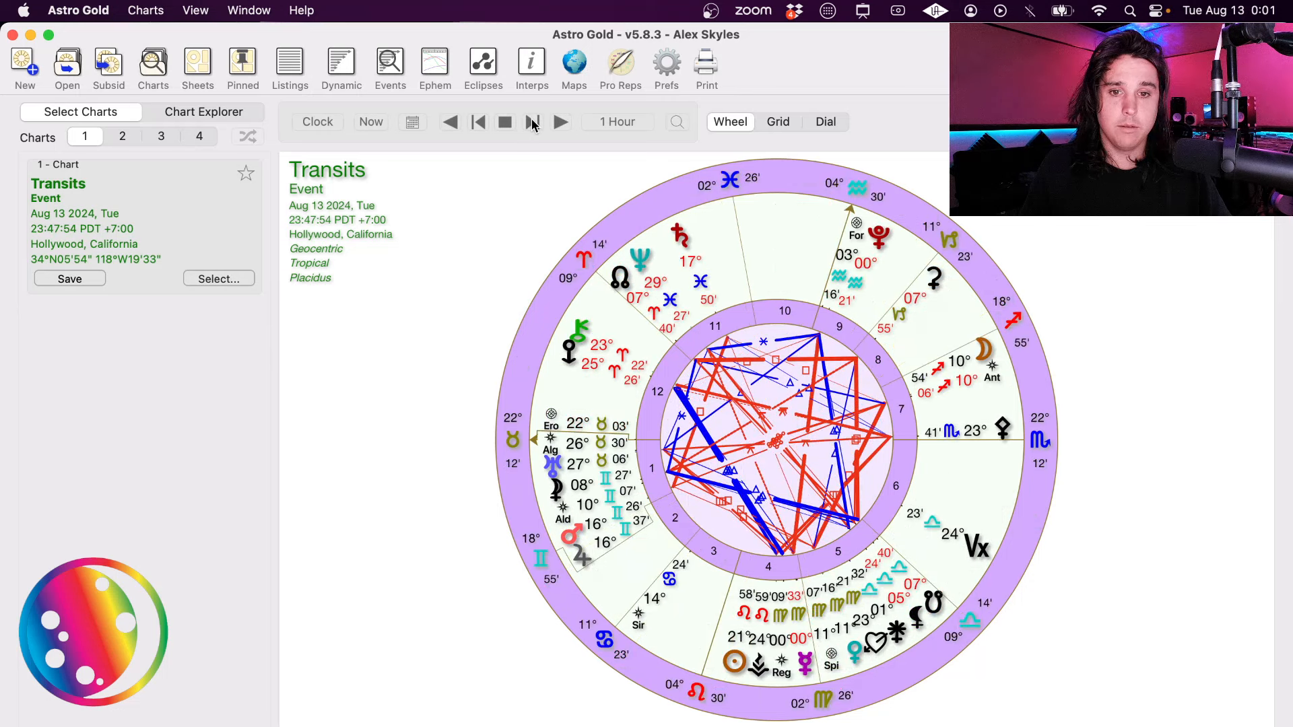
click(561, 123)
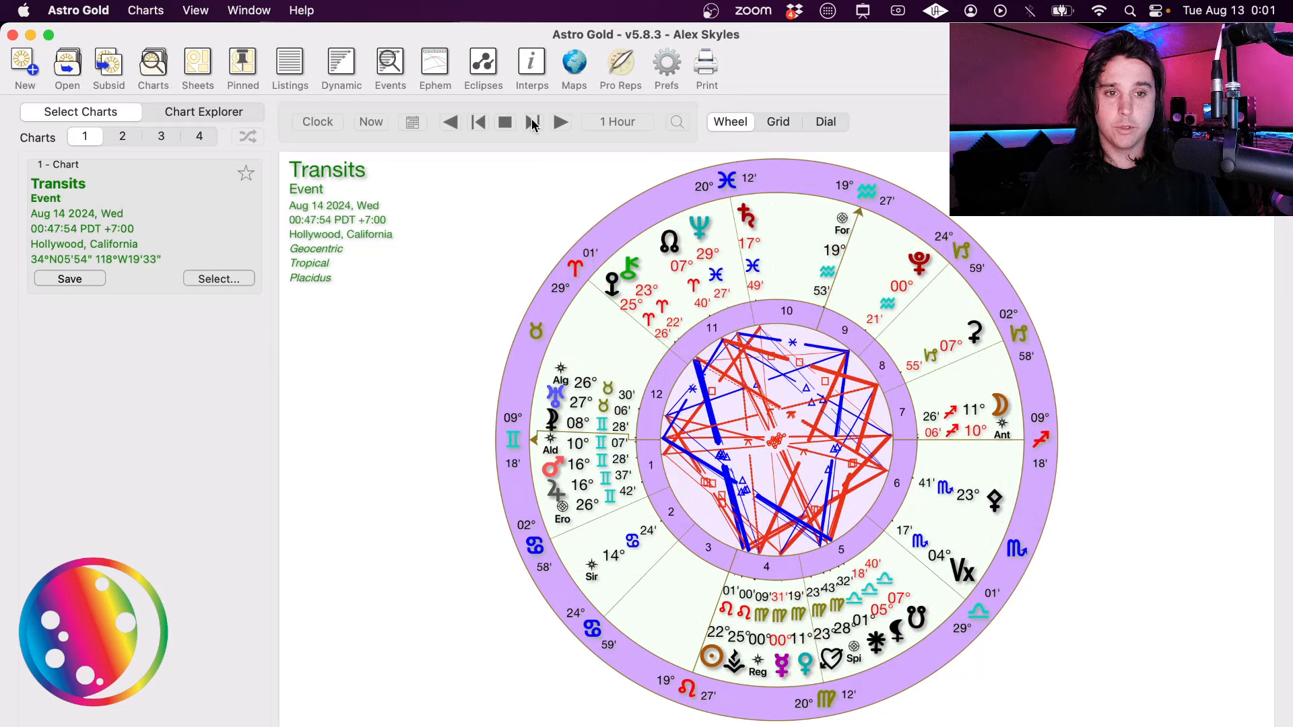